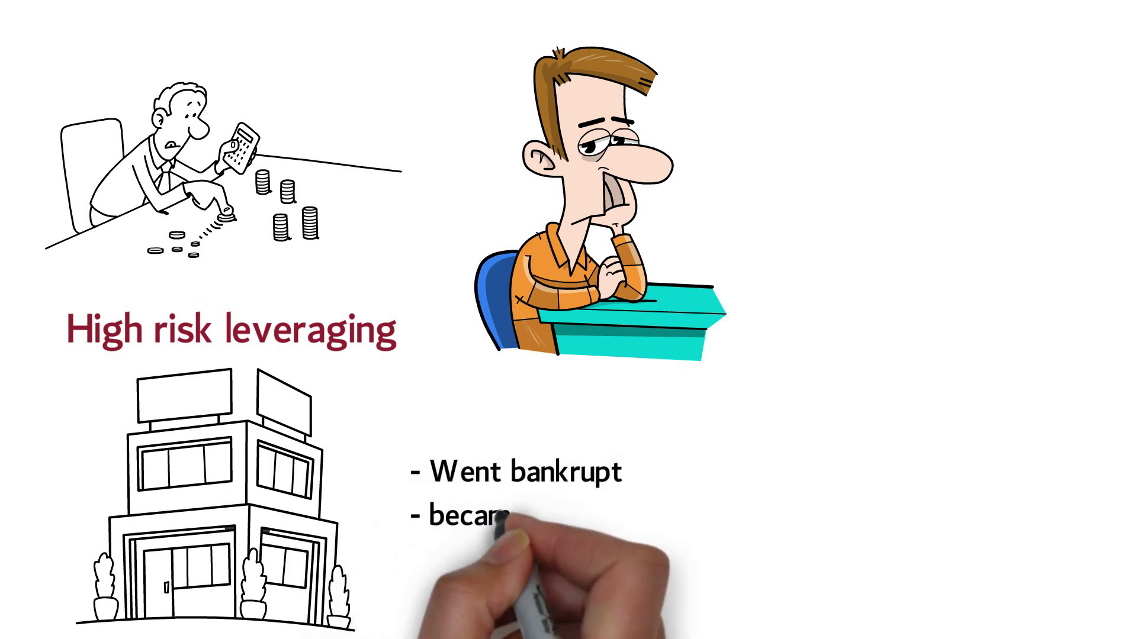
text(became shadows of themselves)
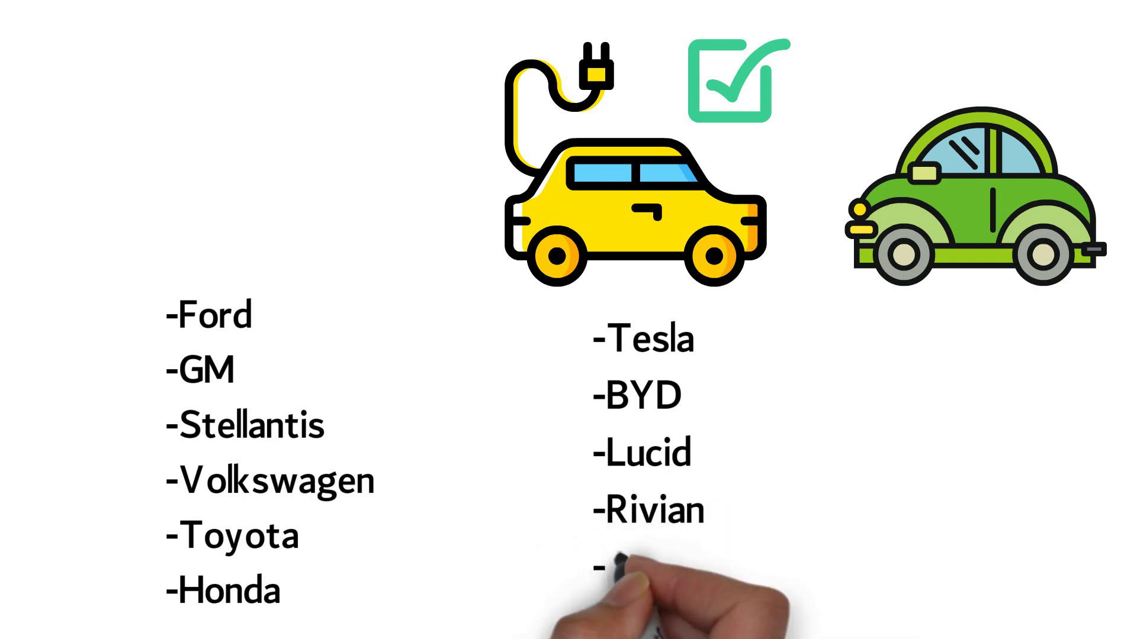
text(-Other Chinese st)
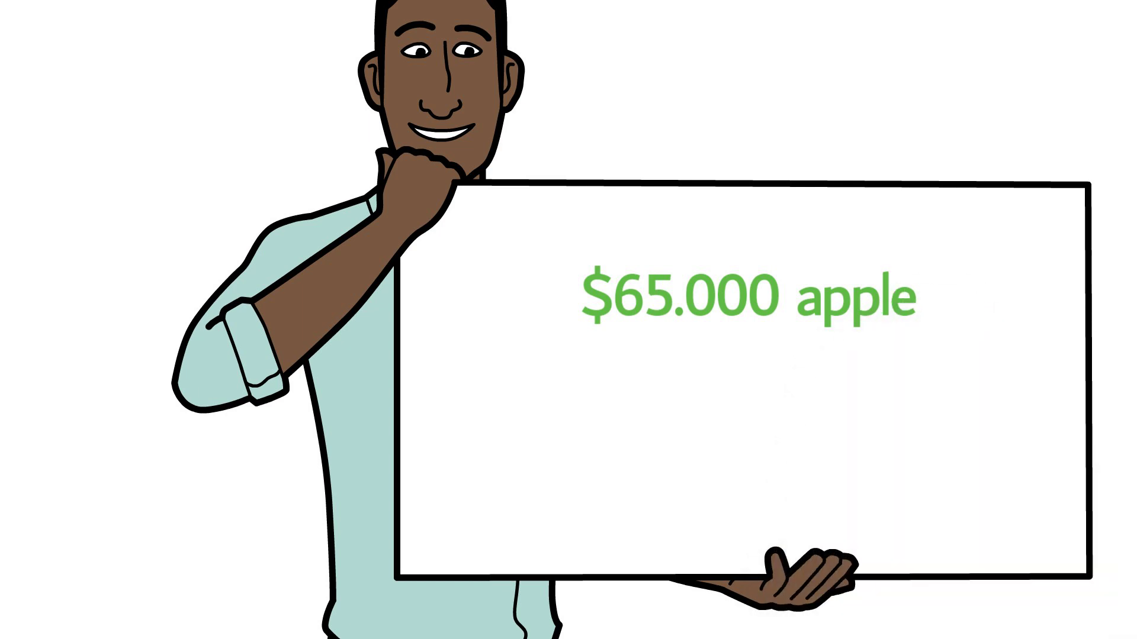
text($55.000 Microsoft)
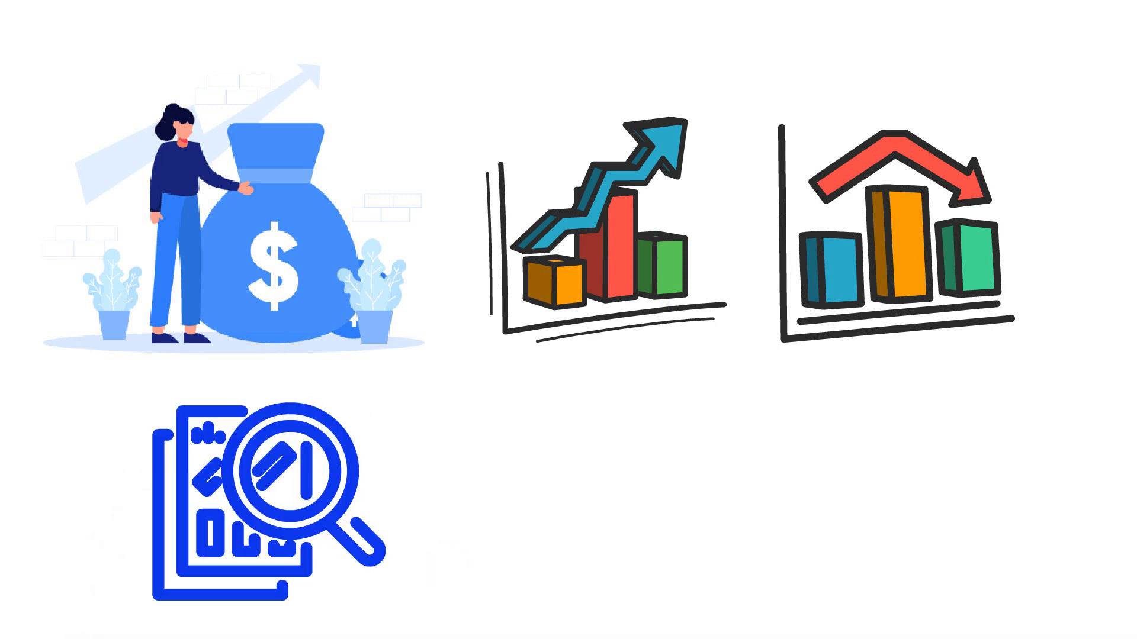
text(because)
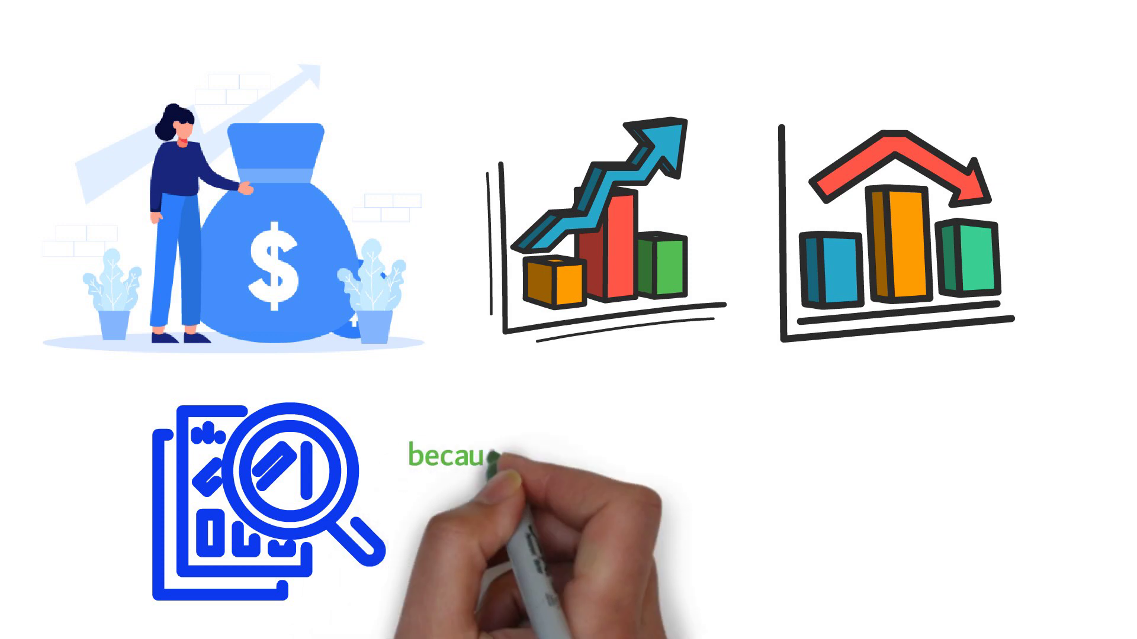
text(because their stocks in each company had the same)
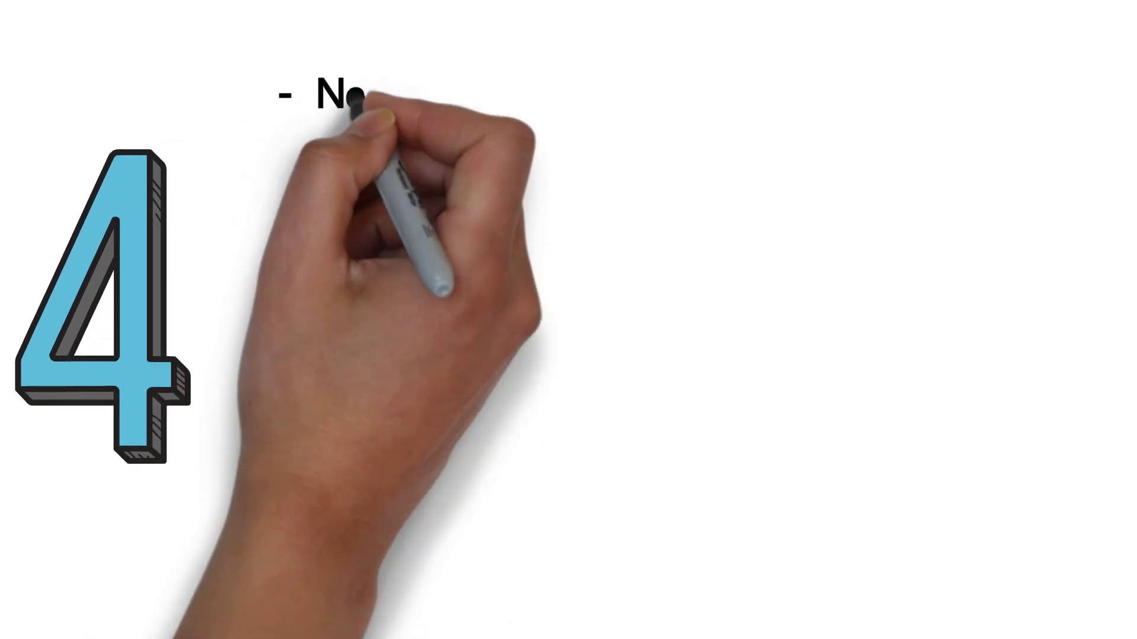
text(New investors, increas)
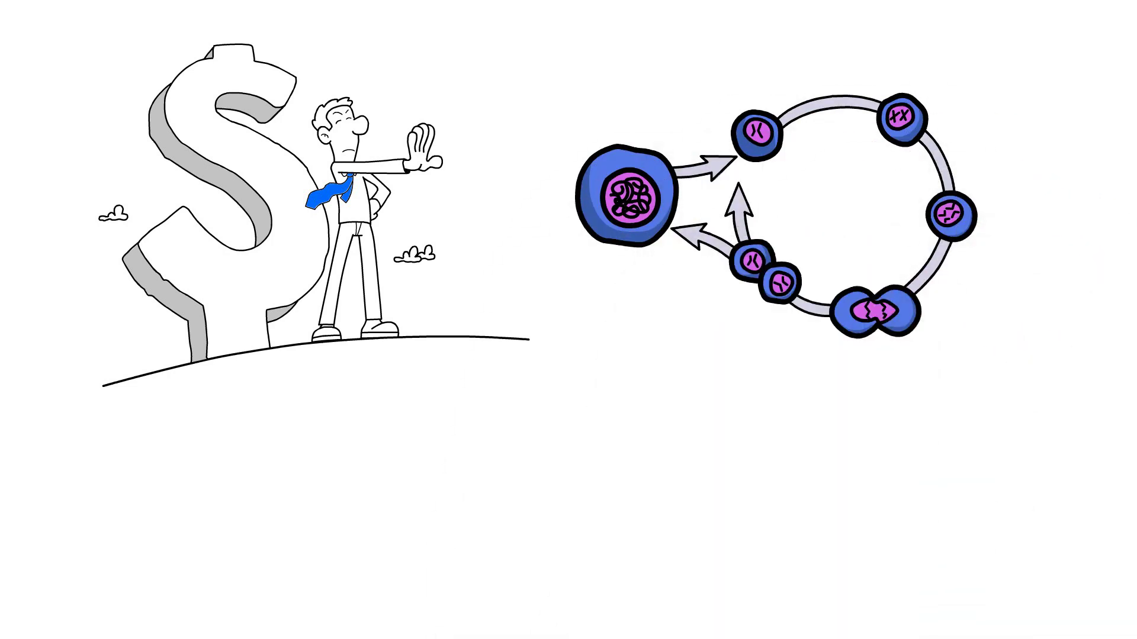
text(An index fund can on)
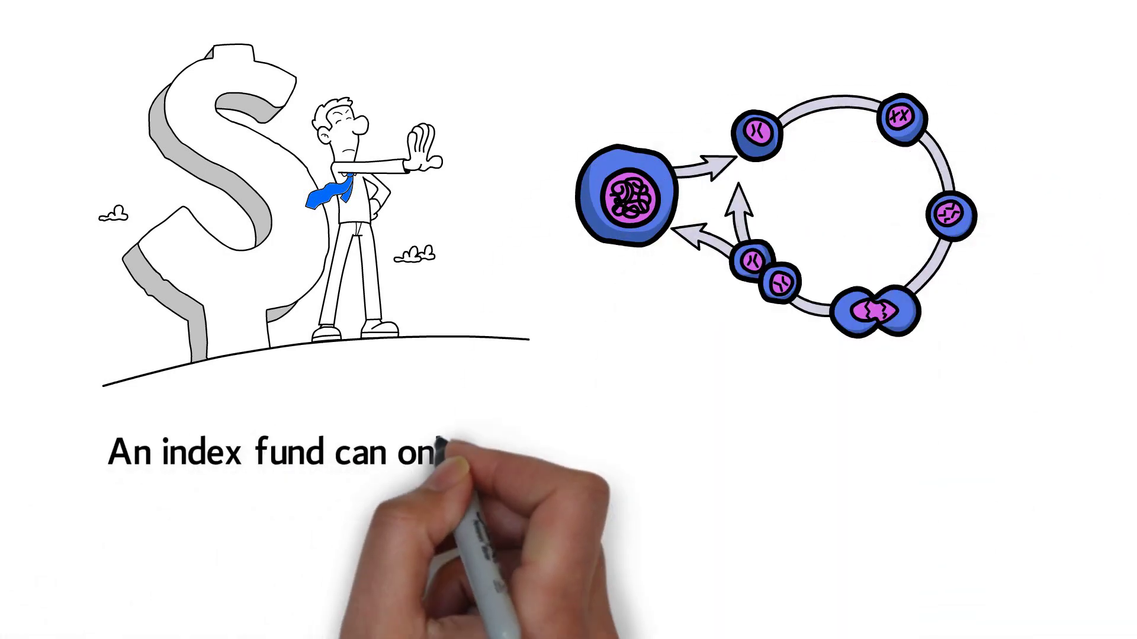